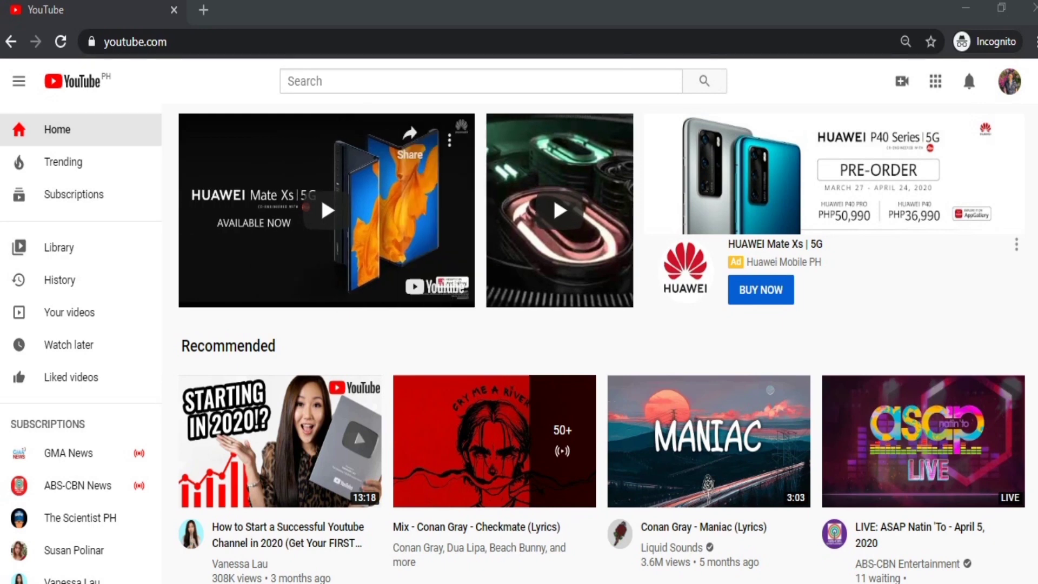
# Open YouTube Studio from the account menu under the profile avatar
pyautogui.click(1017, 82)
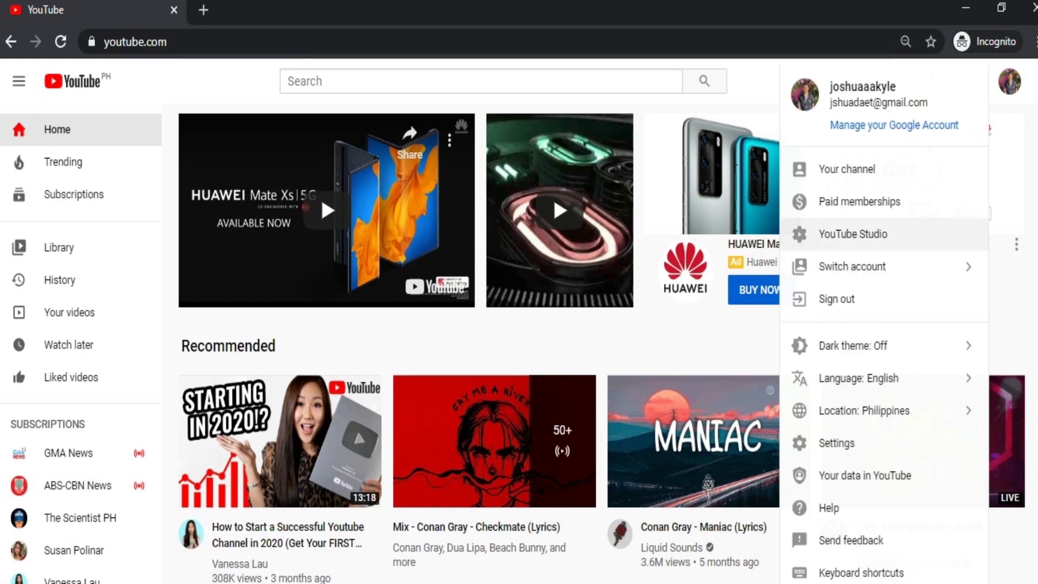
pyautogui.click(852, 233)
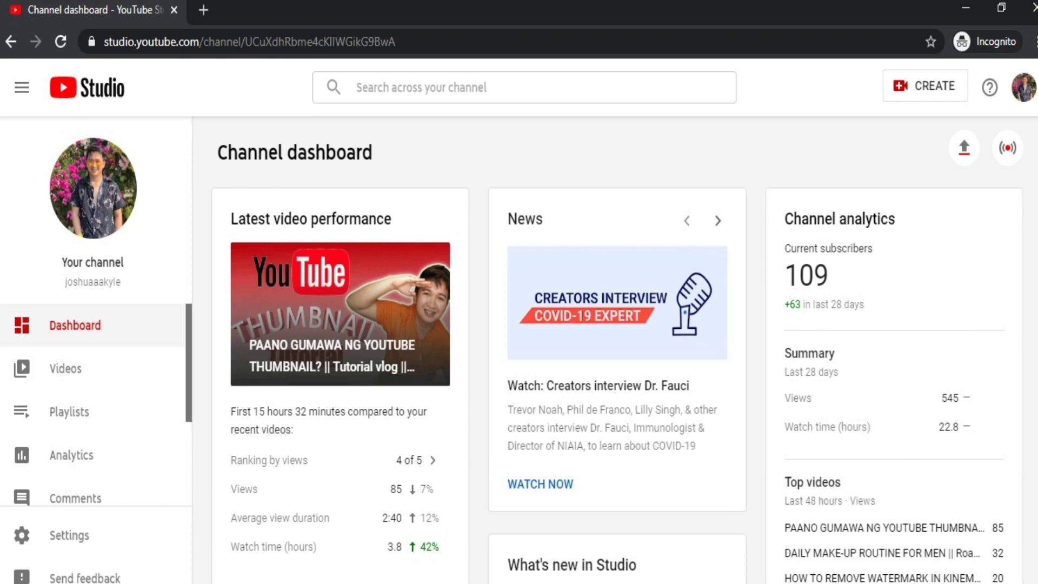
# Open the thumbnail tutorial's details from the Videos list and scroll to the End screen panel
pyautogui.click(65, 368)
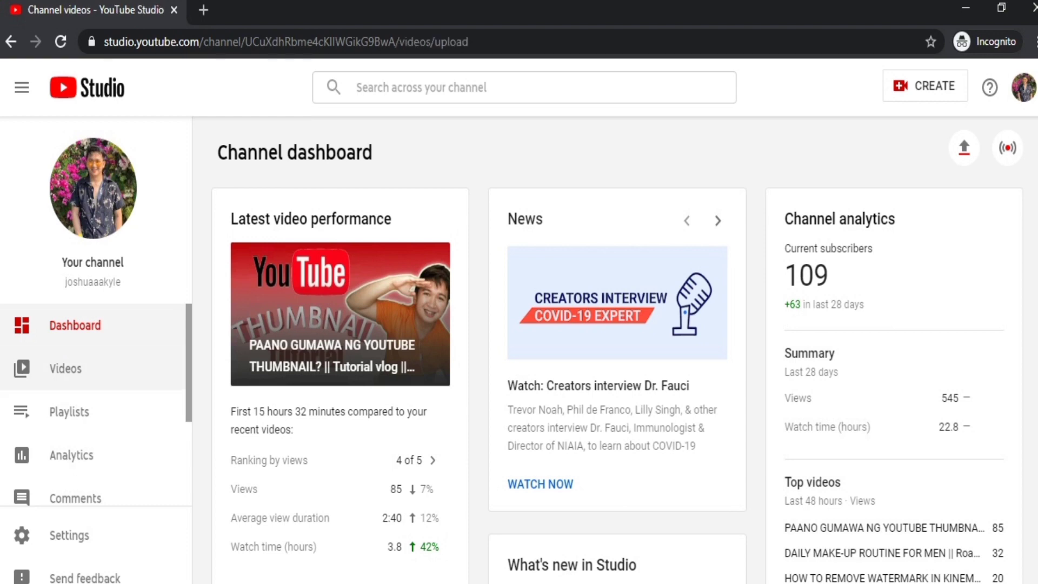
pyautogui.click(65, 368)
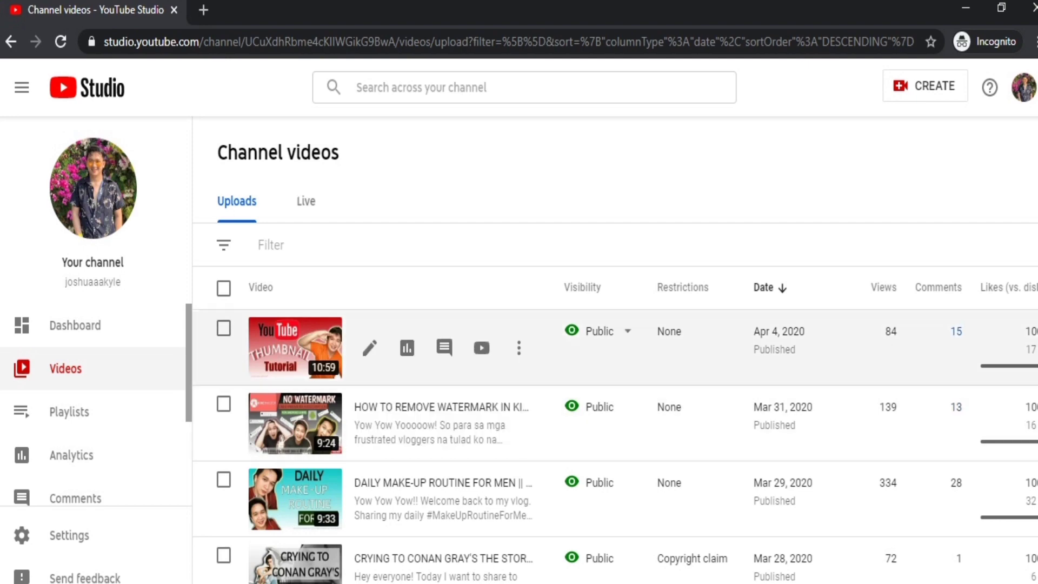
pyautogui.moveTo(369, 347)
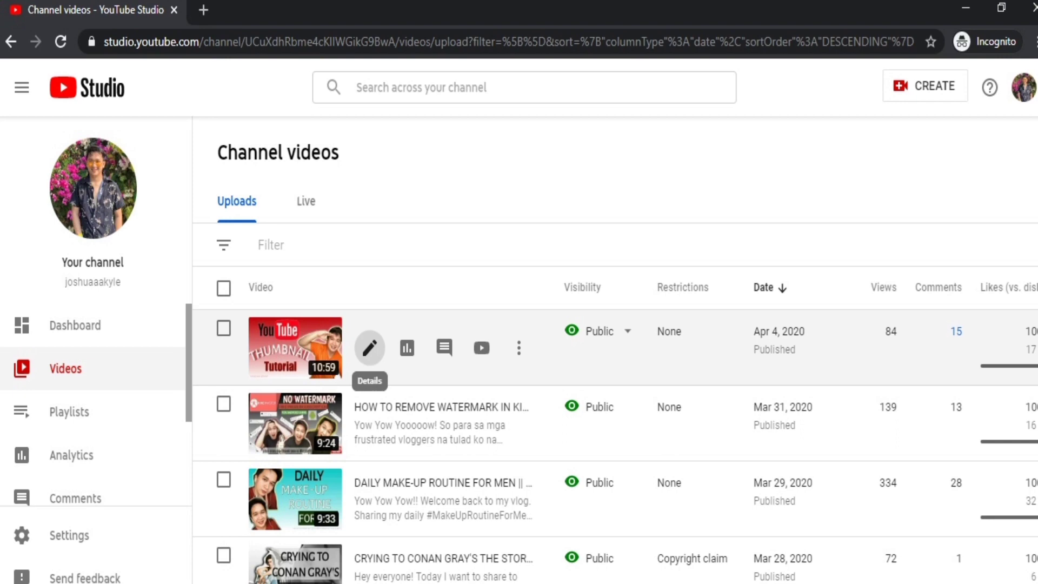
pyautogui.click(369, 348)
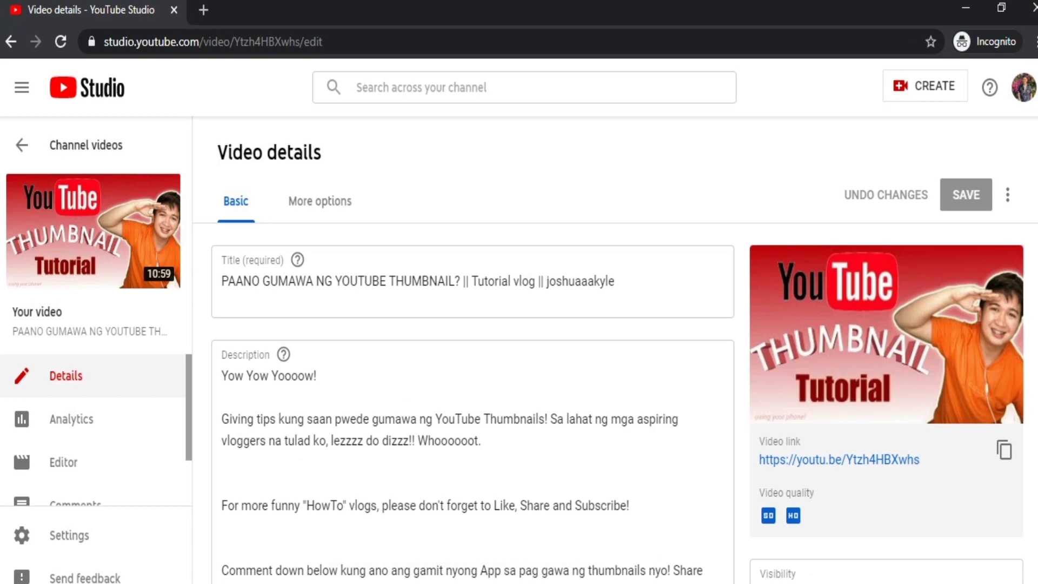
pyautogui.scroll(-3)
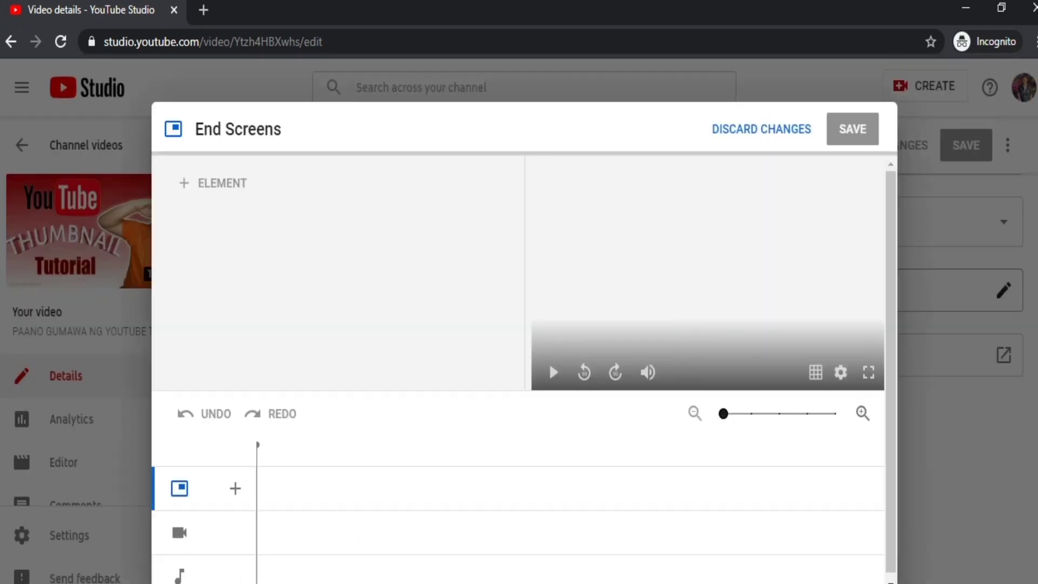
# Apply the '1 video, 1 playlist, 1 subscribe' end screen template to the tutorial
pyautogui.click(212, 183)
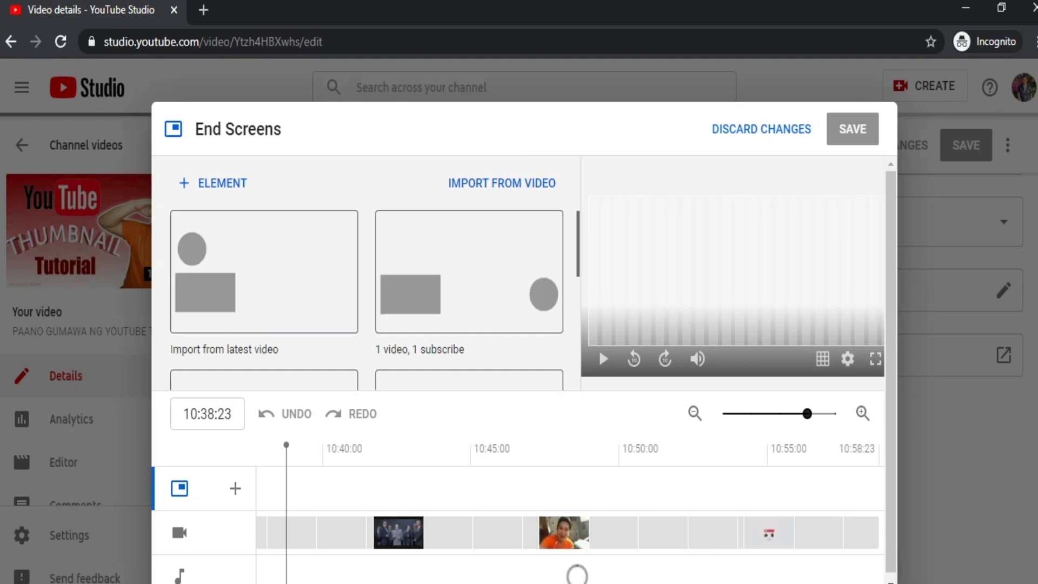
pyautogui.click(469, 271)
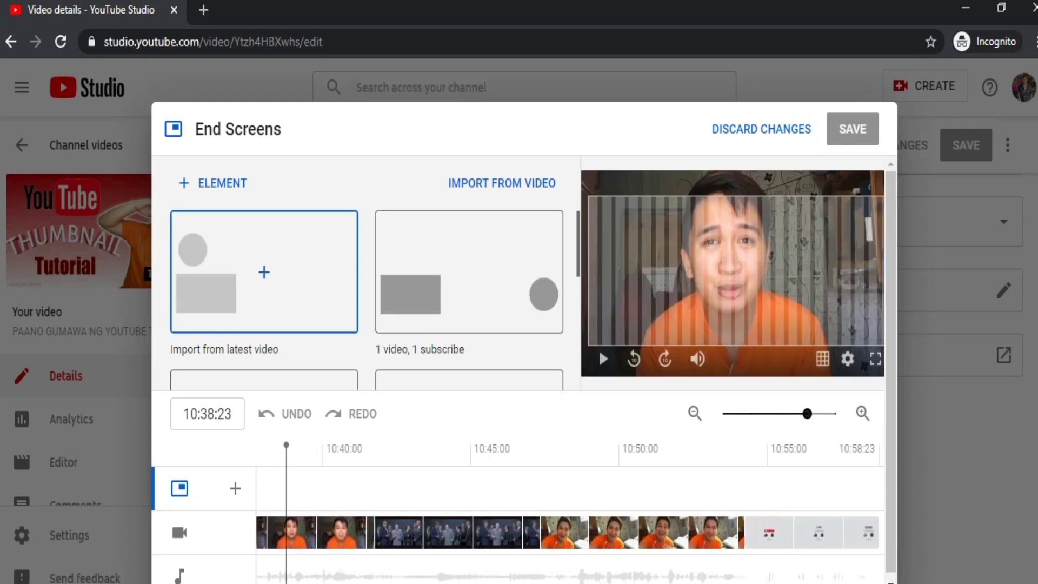
pyautogui.click(468, 272)
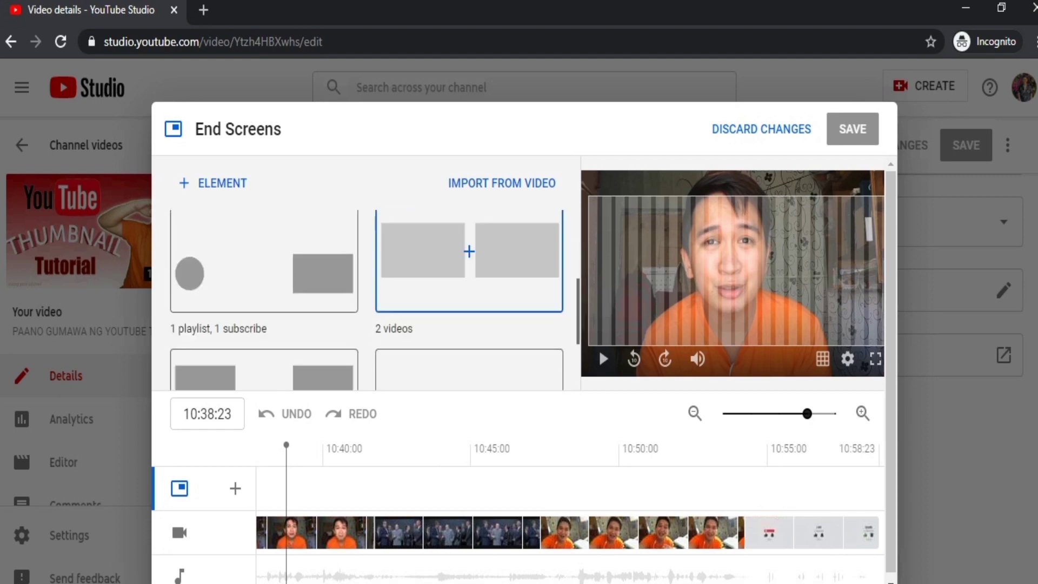
pyautogui.scroll(-3)
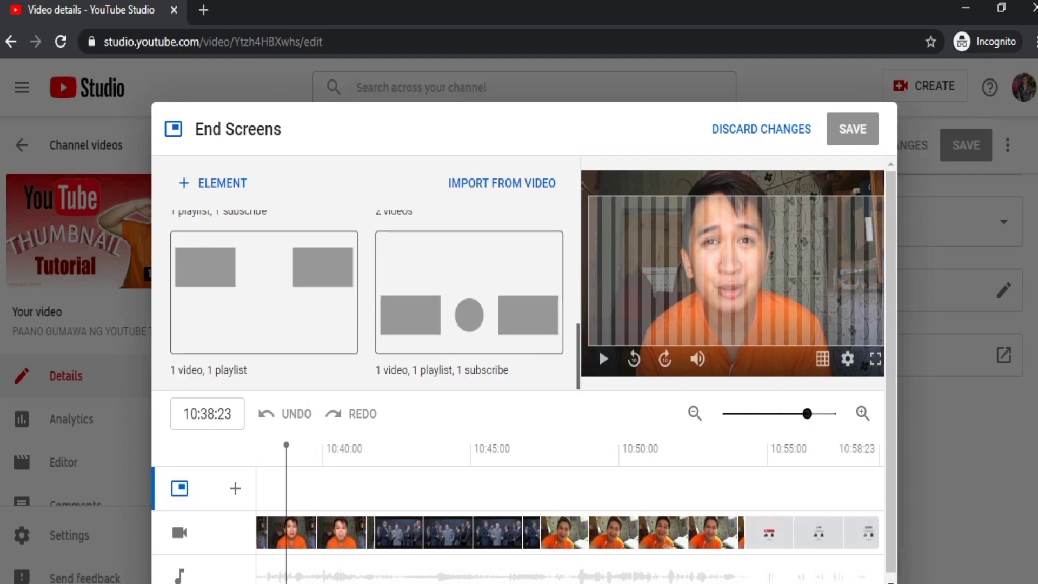
pyautogui.click(469, 292)
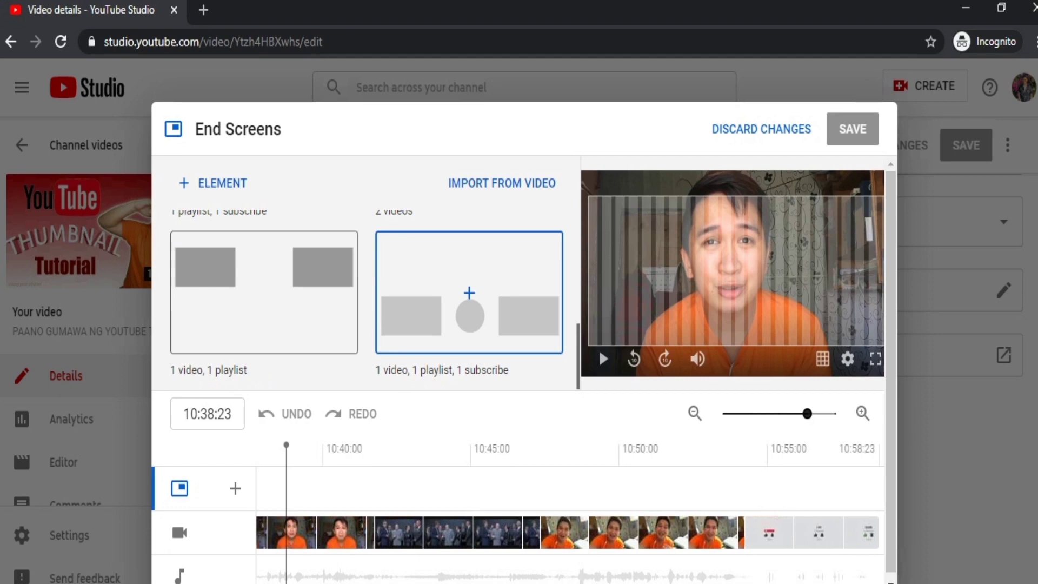
pyautogui.click(468, 292)
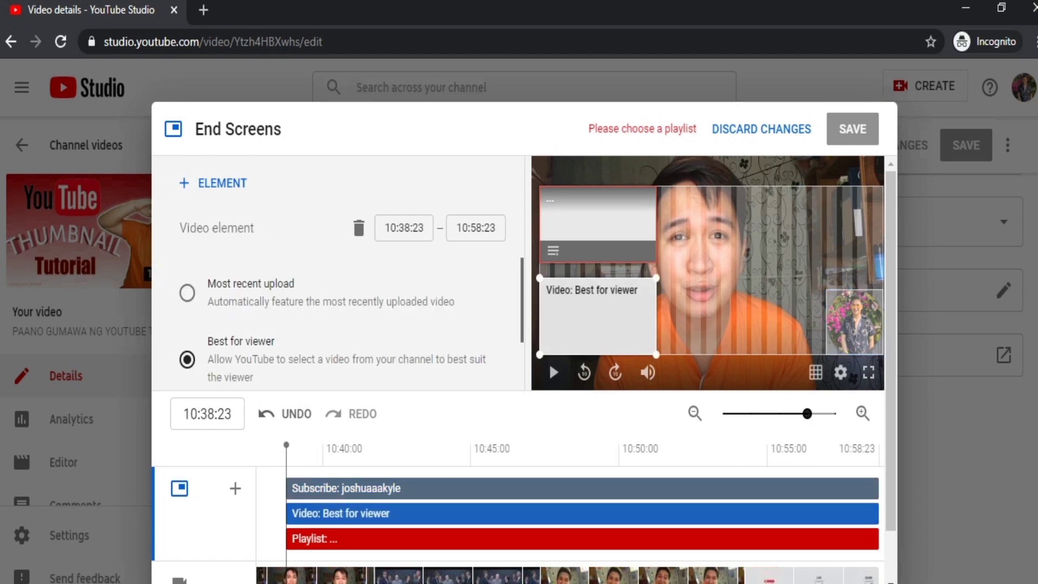
# Bring up the playlist chooser for the playlist element and dismiss it without choosing one
pyautogui.click(580, 538)
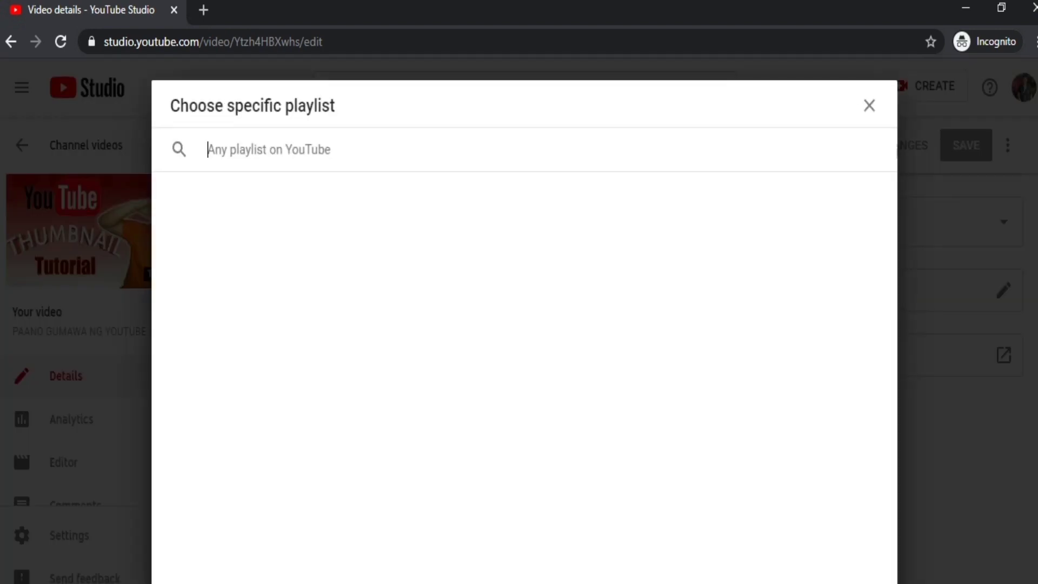
pyautogui.click(869, 106)
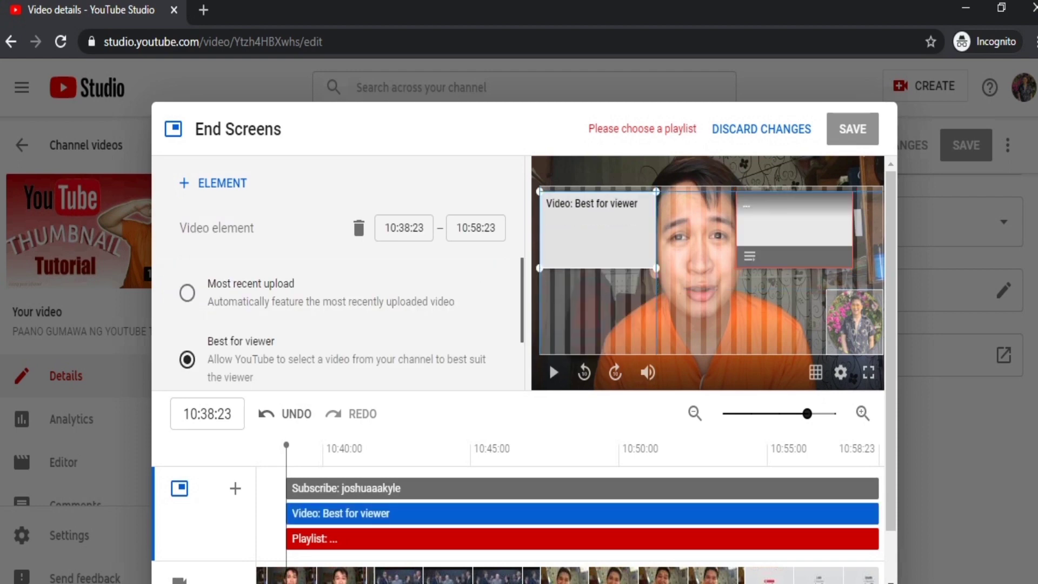
# Remove the empty playlist element and review the video element's featured-video options
pyautogui.click(824, 228)
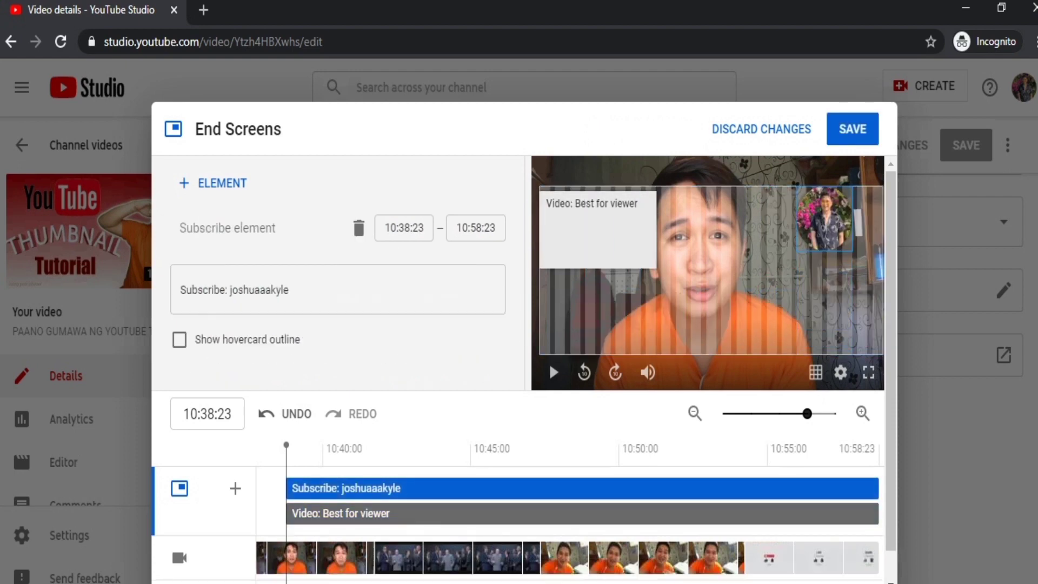
pyautogui.click(340, 513)
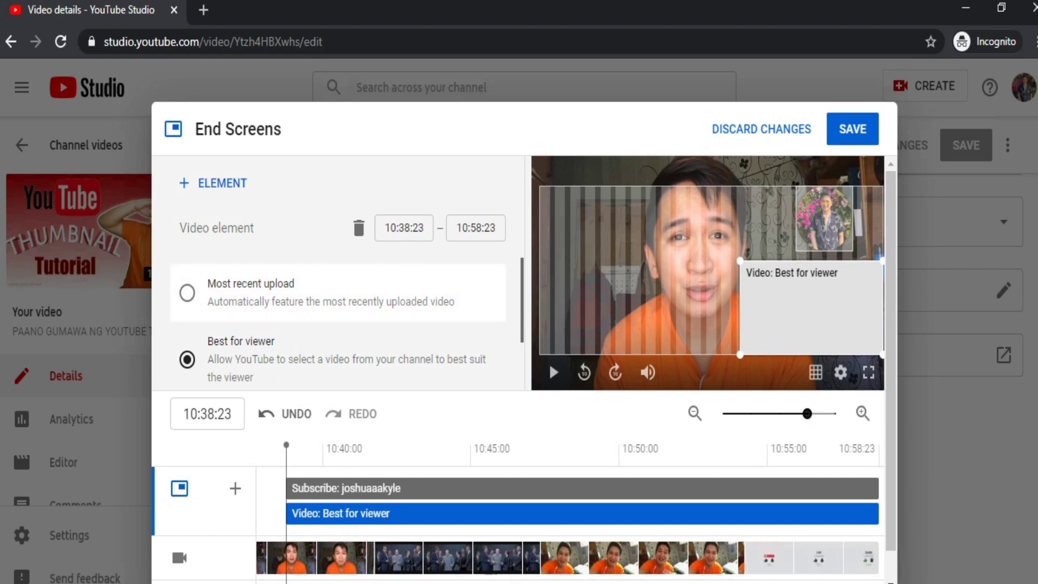
pyautogui.click(186, 292)
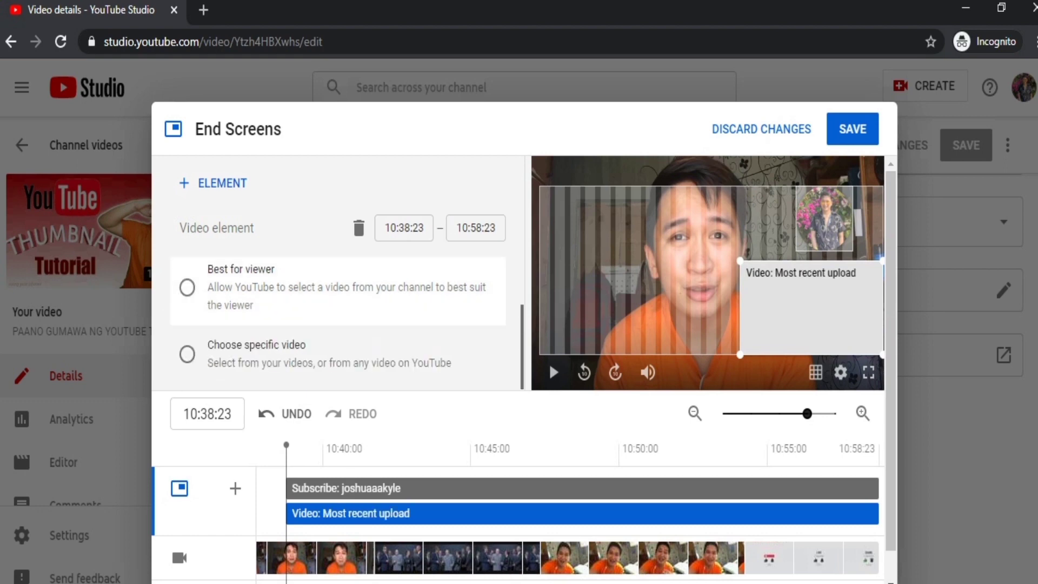
pyautogui.click(186, 287)
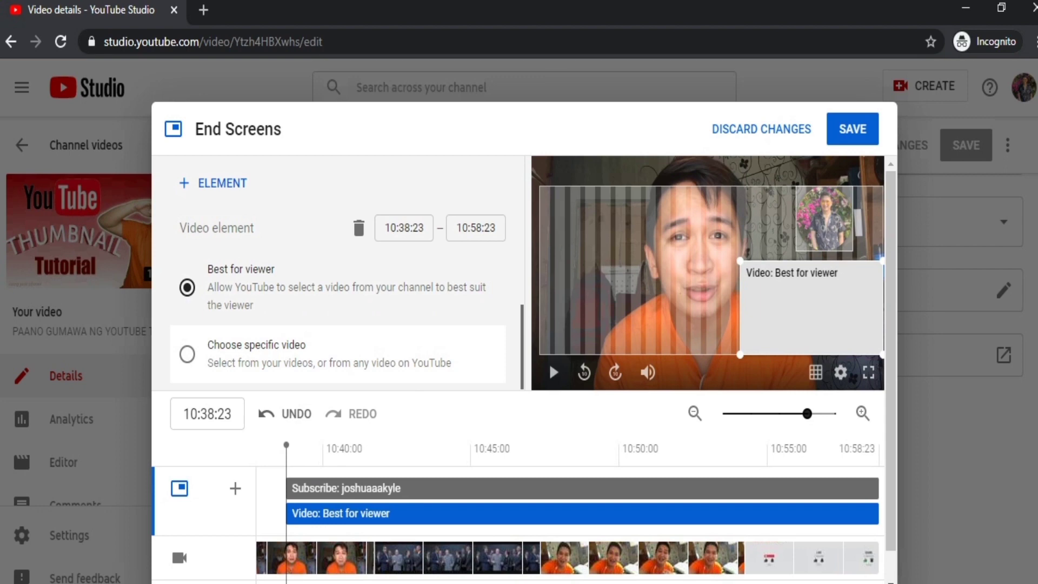
# Feature the KineMaster watermark removal tutorial as the end screen video and save
pyautogui.click(187, 354)
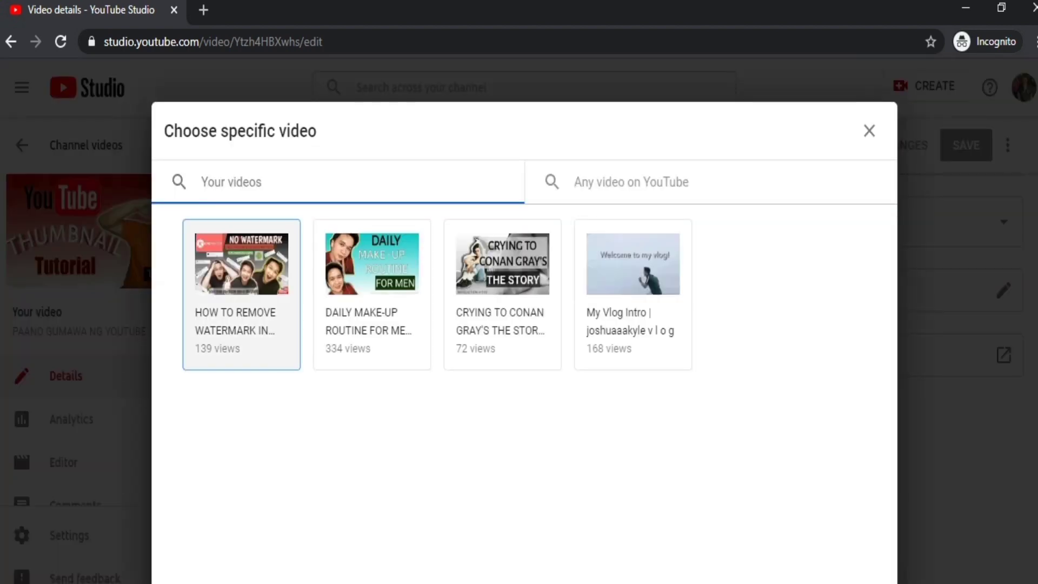
pyautogui.click(502, 264)
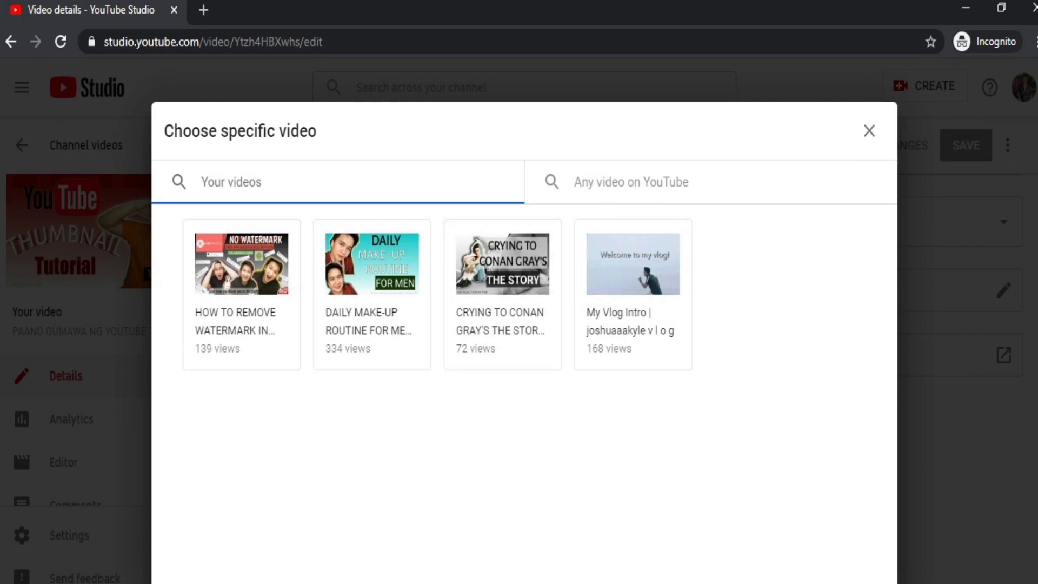
pyautogui.click(241, 263)
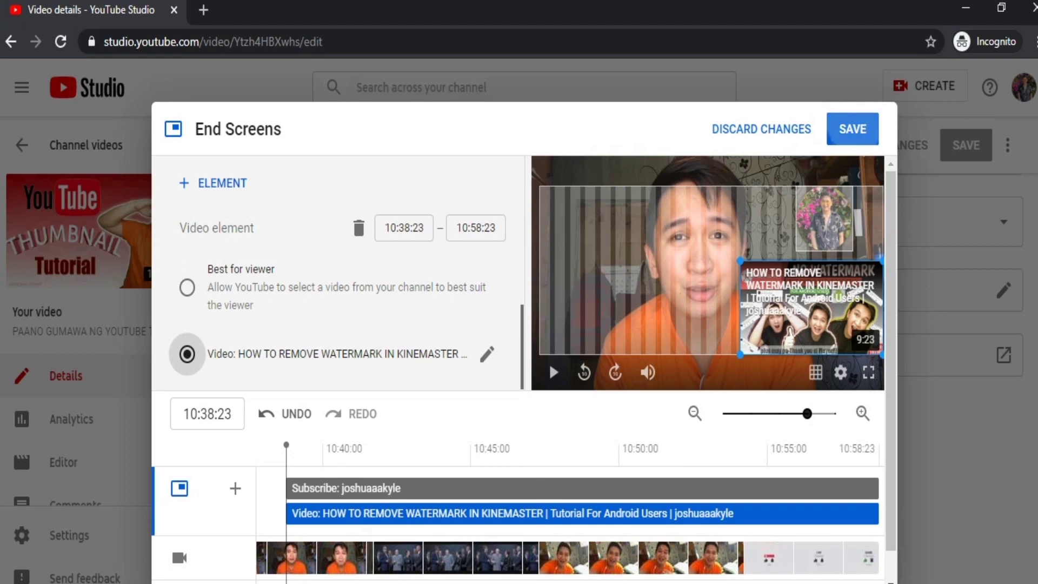
pyautogui.click(852, 128)
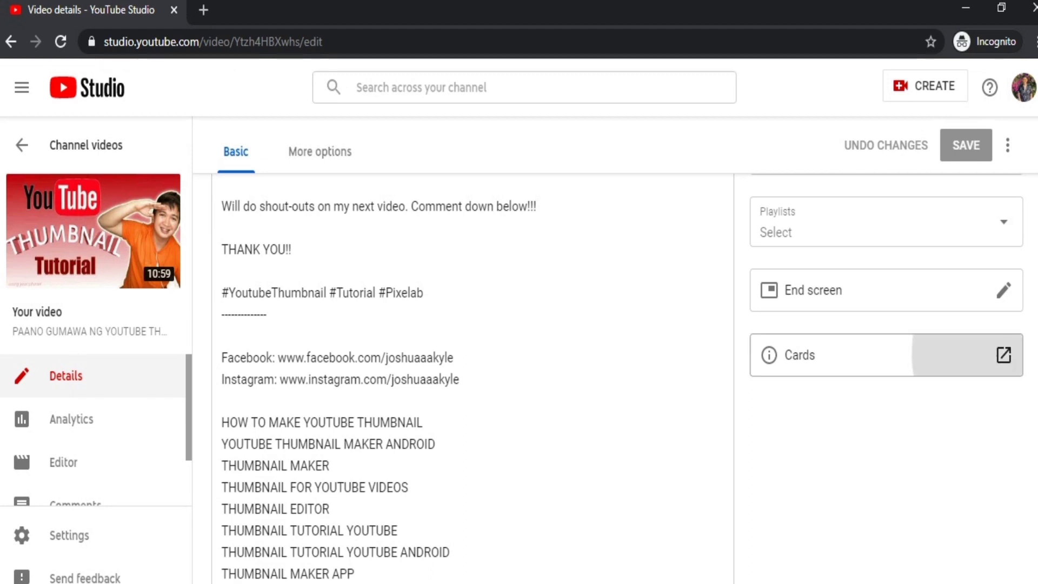
# Open the card editor for the video and list the card types available to add
pyautogui.click(1002, 354)
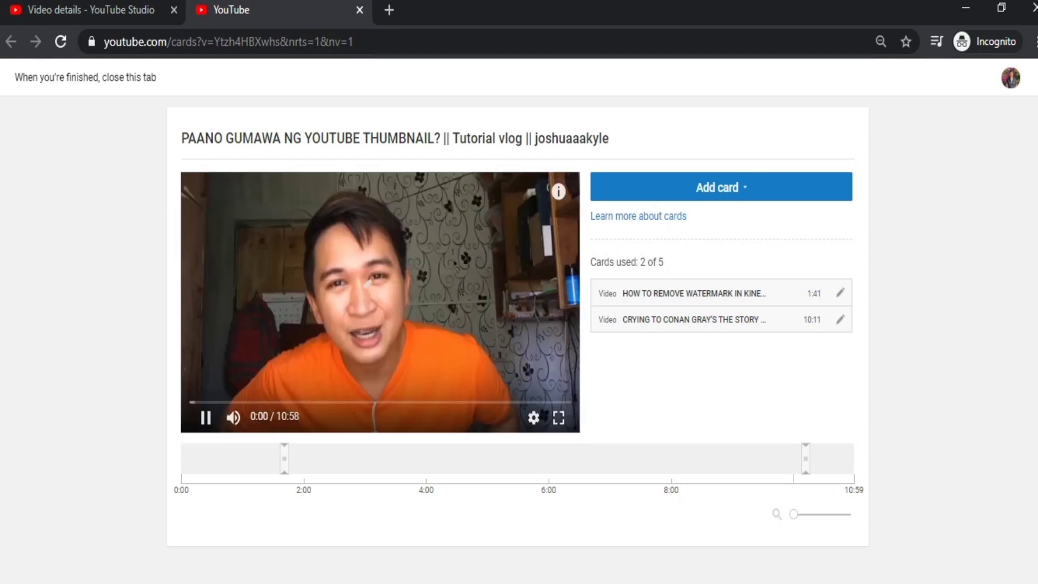
pyautogui.moveTo(233, 418)
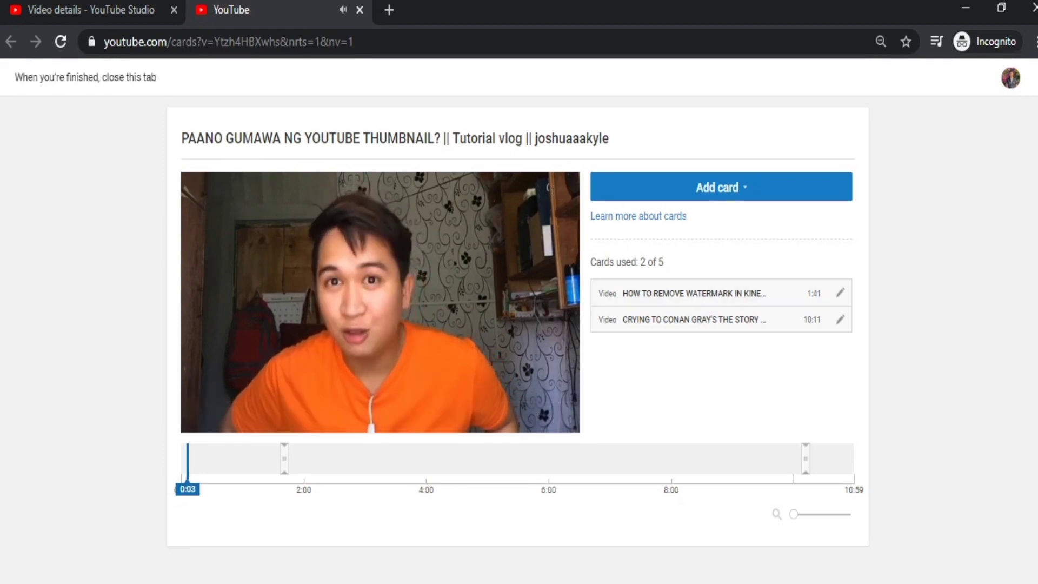
pyautogui.click(720, 186)
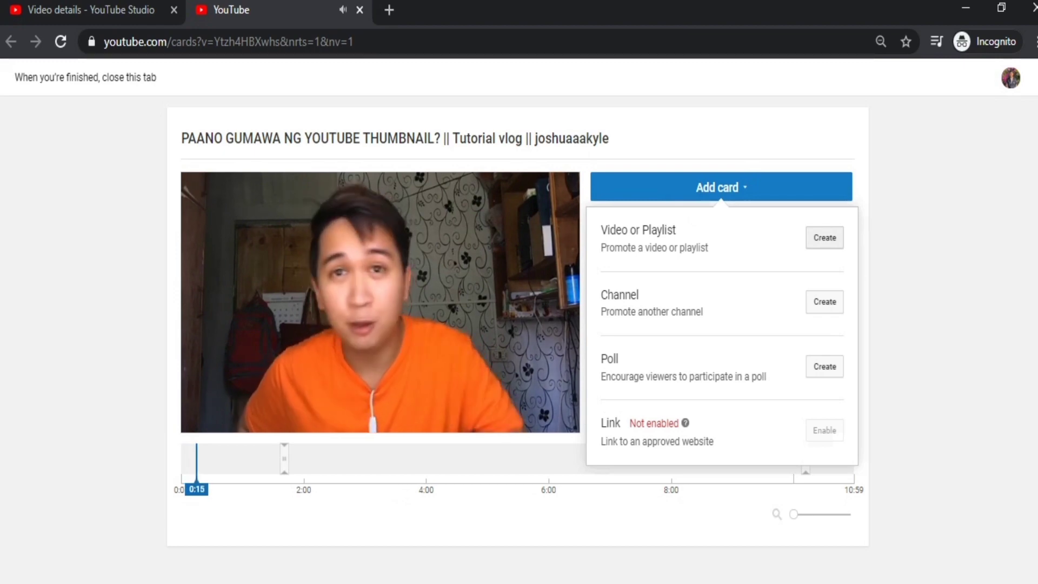
# Start a video card for the Daily Make-up Routine upload with teaser text 'Suggested: Make-up For Men!'
pyautogui.click(823, 236)
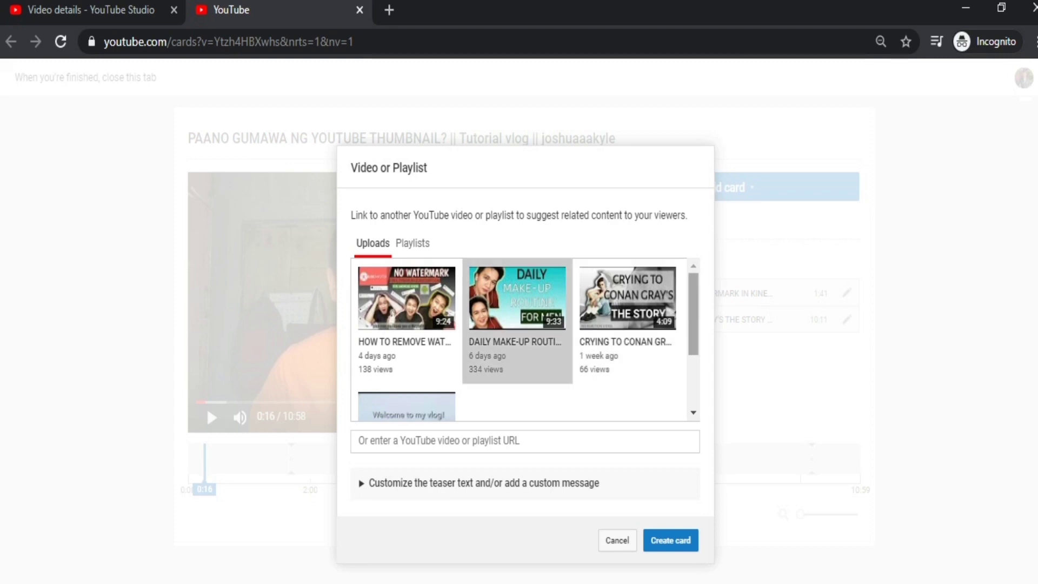
pyautogui.scroll(-3)
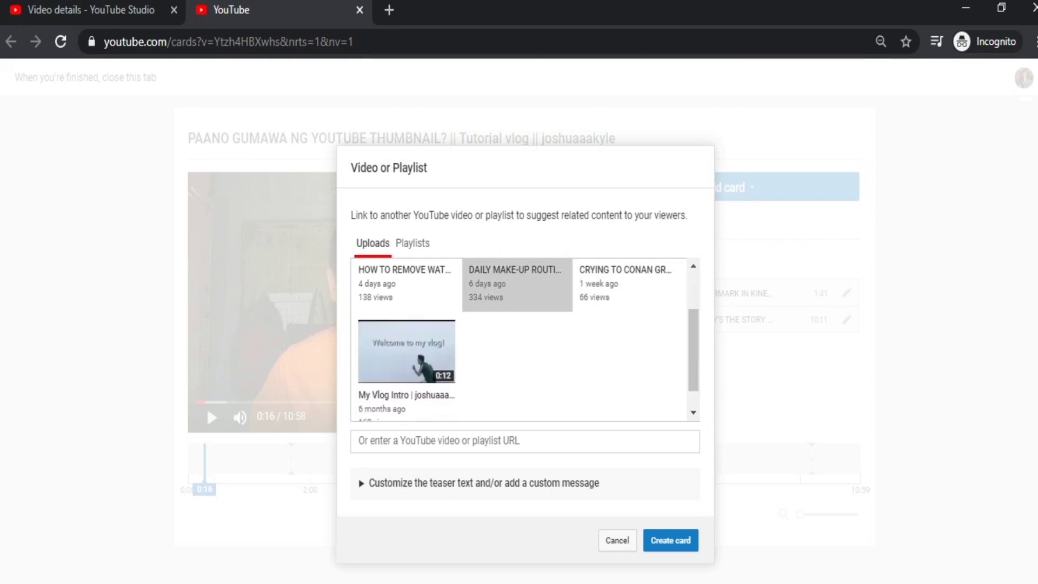
pyautogui.click(481, 482)
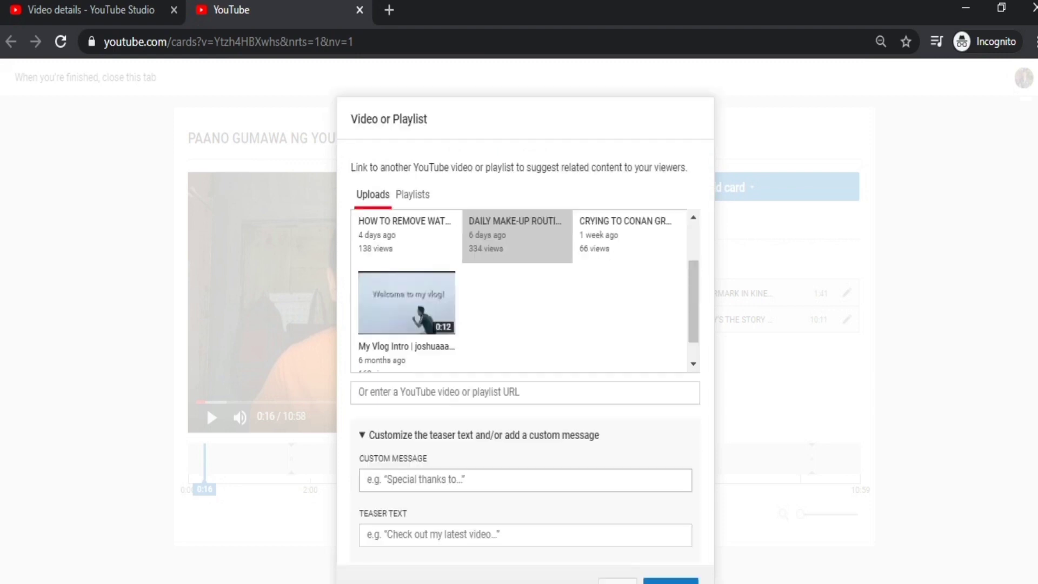
pyautogui.click(523, 534)
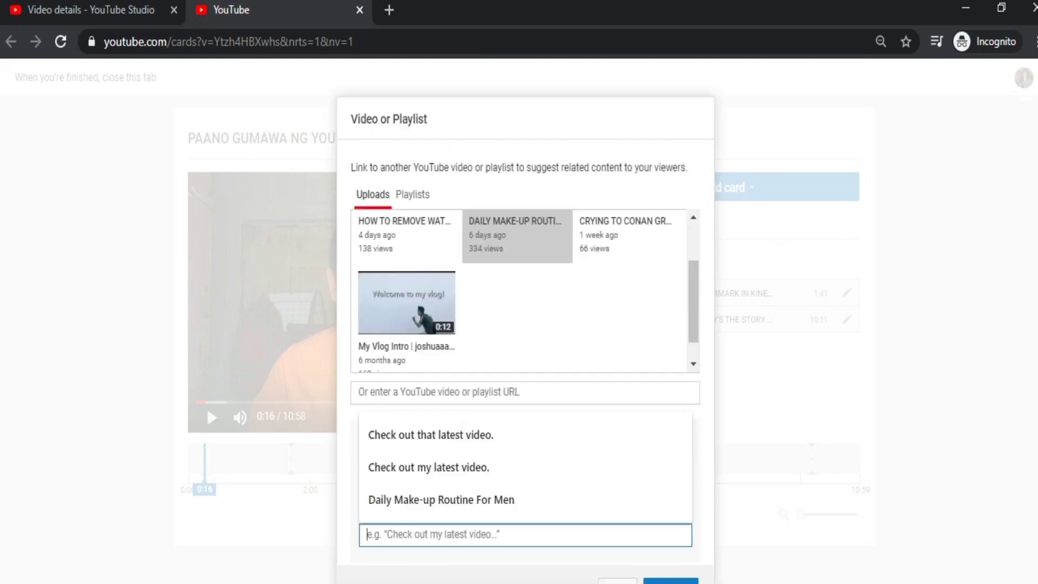
pyautogui.write('Suggested: Ma')
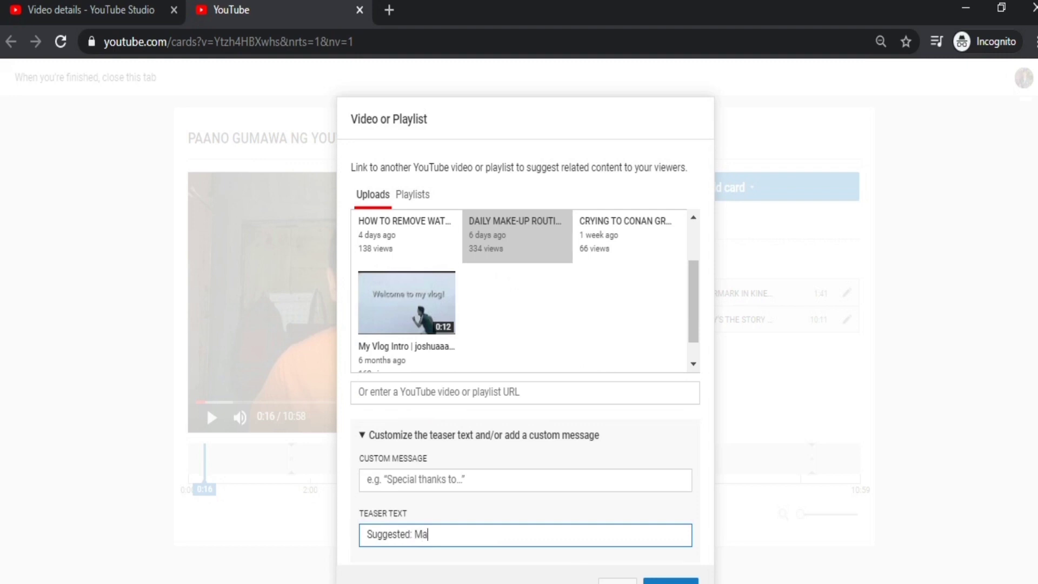
pyautogui.write('A')
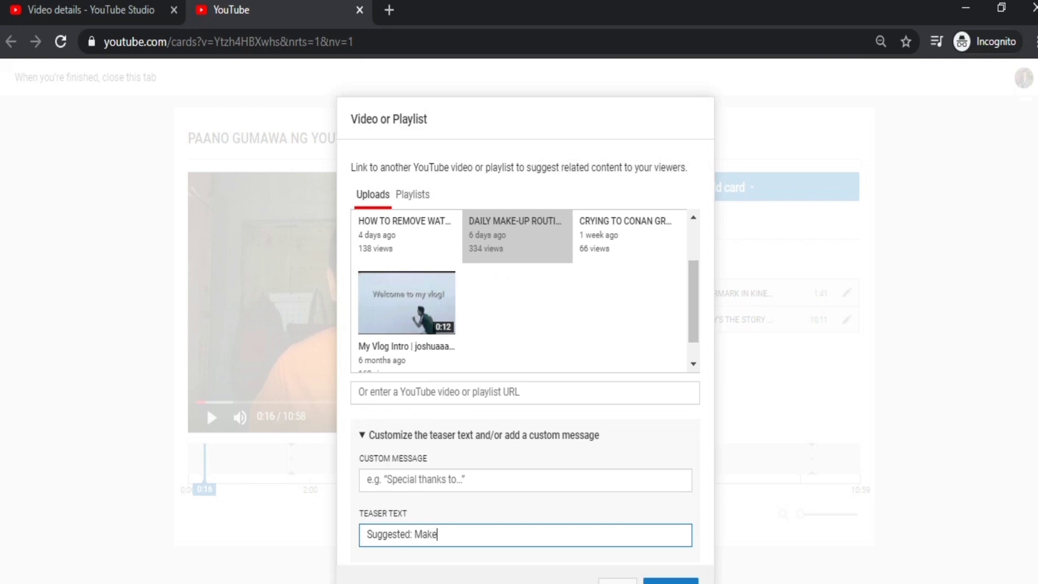
pyautogui.write('-up For')
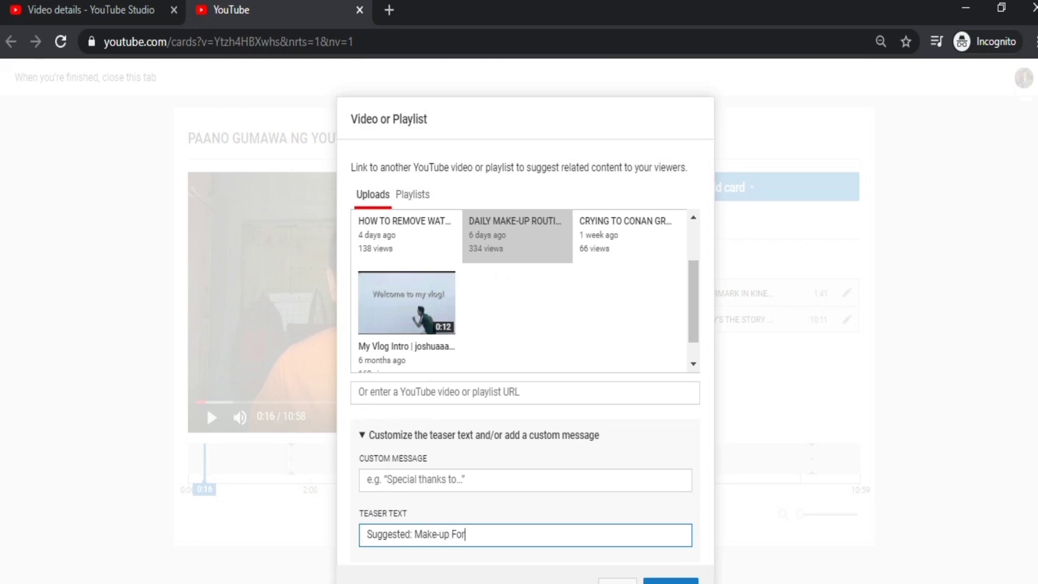
pyautogui.write('Men!')
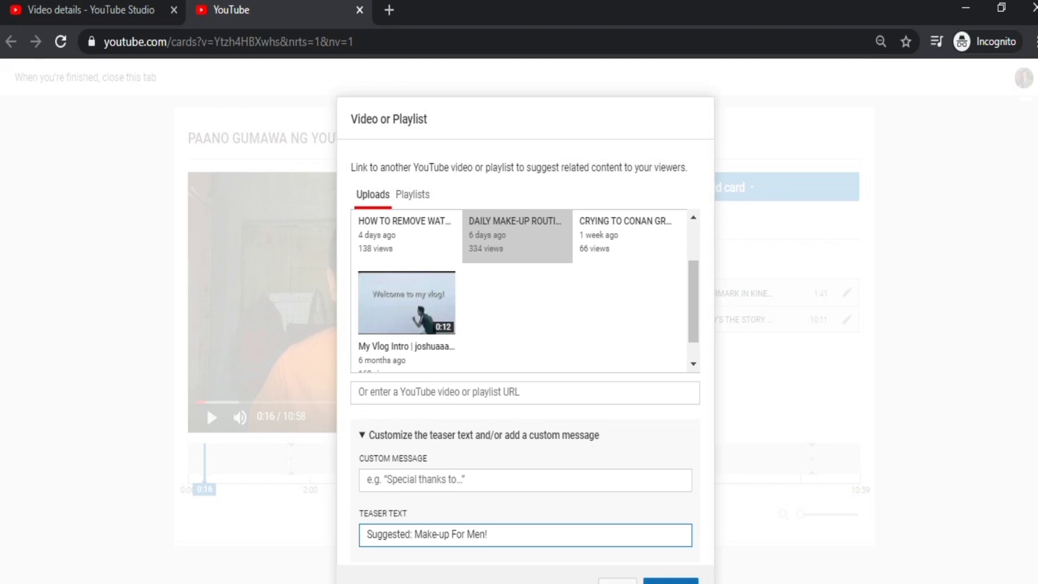
# Give the card the custom message 'Like, Share & Subscribe!' and create it
pyautogui.write('Like,')
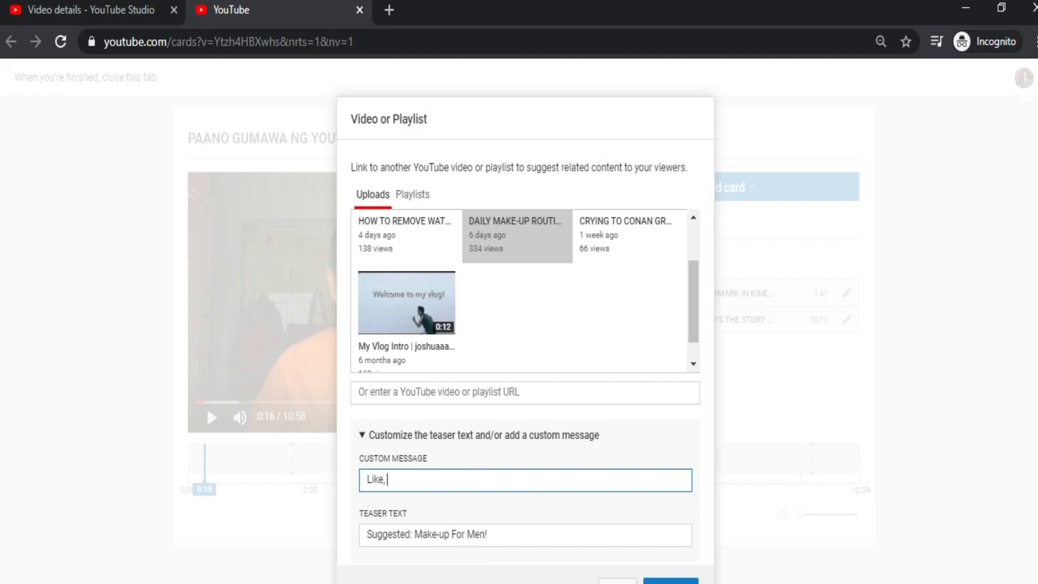
pyautogui.write('Share')
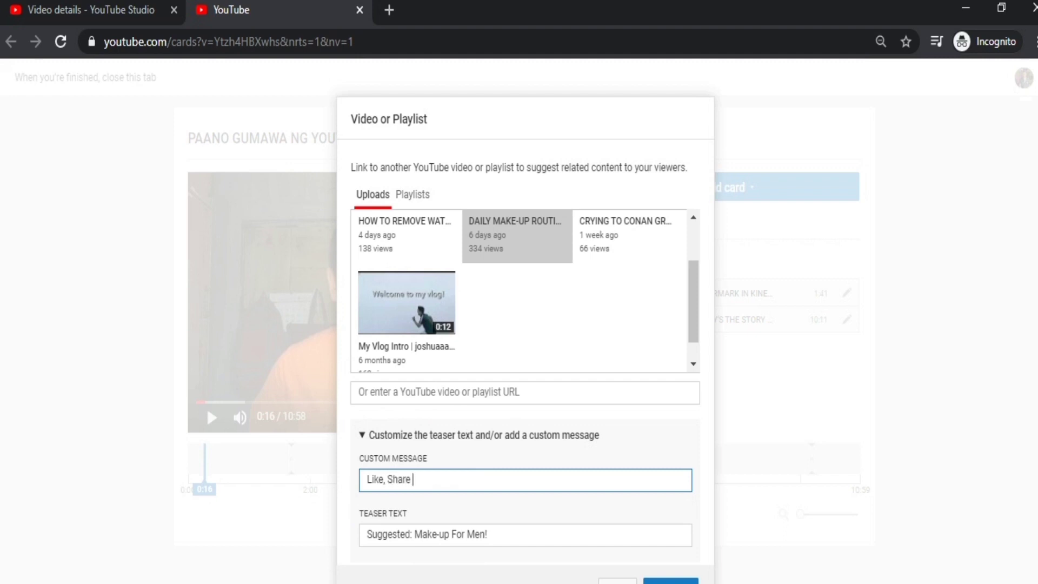
pyautogui.write('& Subsc')
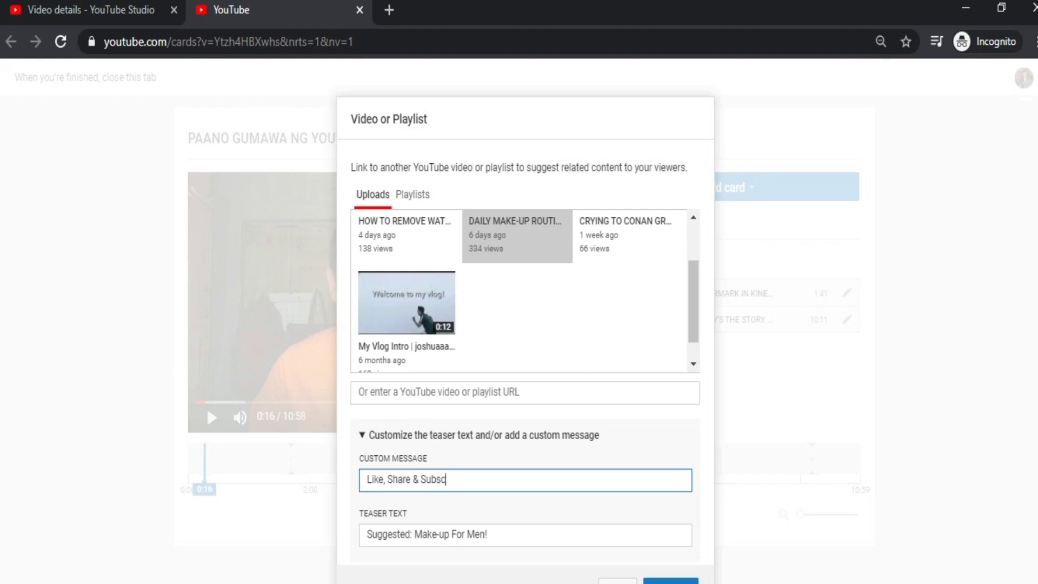
pyautogui.write('ribe!')
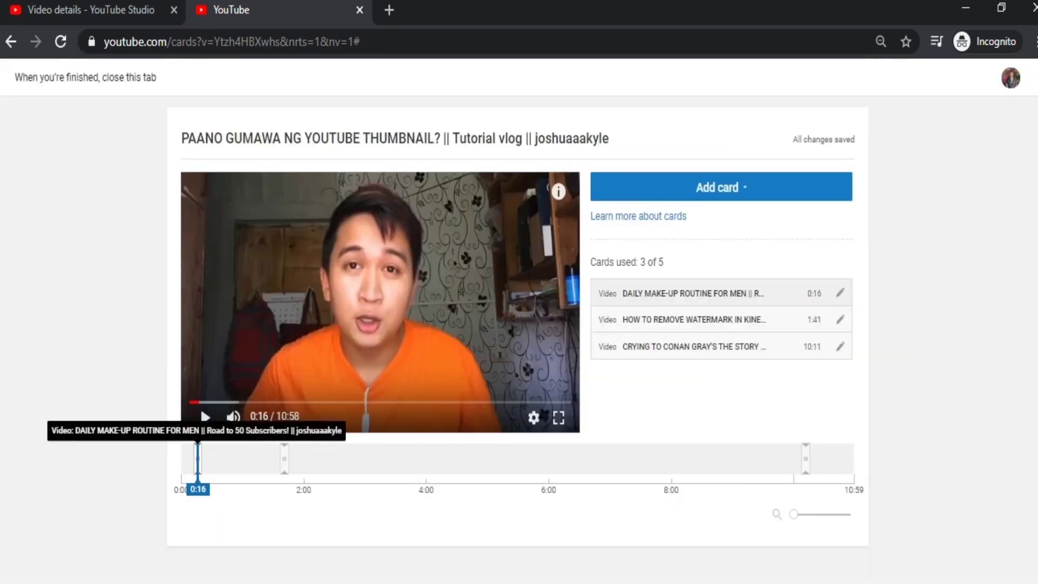
# Retime the make-up card to 0:15 on the timeline and play the preview to check it
pyautogui.moveTo(199, 457); pyautogui.dragTo(212, 457)
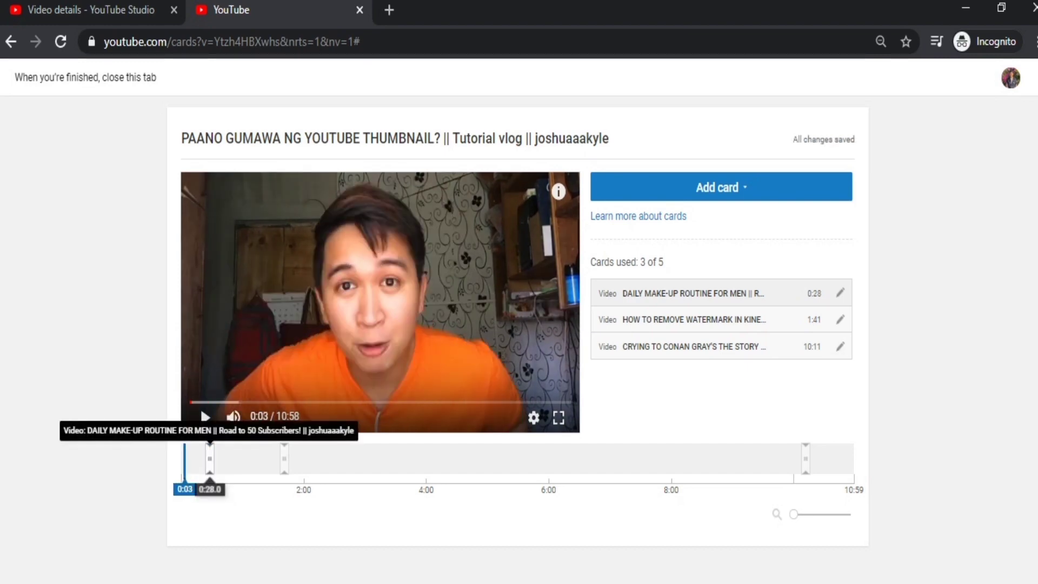
pyautogui.moveTo(209, 457); pyautogui.dragTo(196, 456)
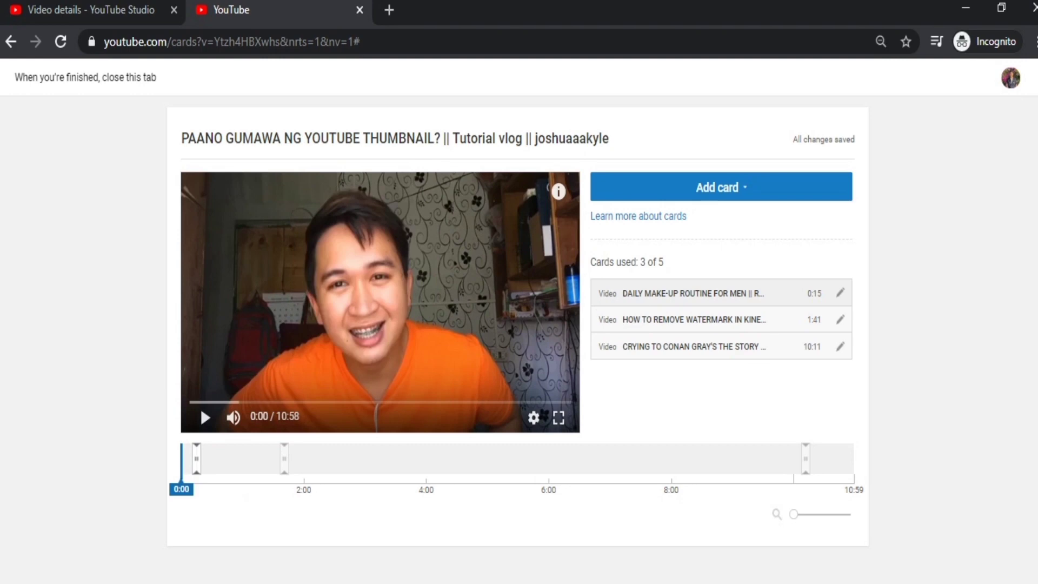
pyautogui.click(205, 417)
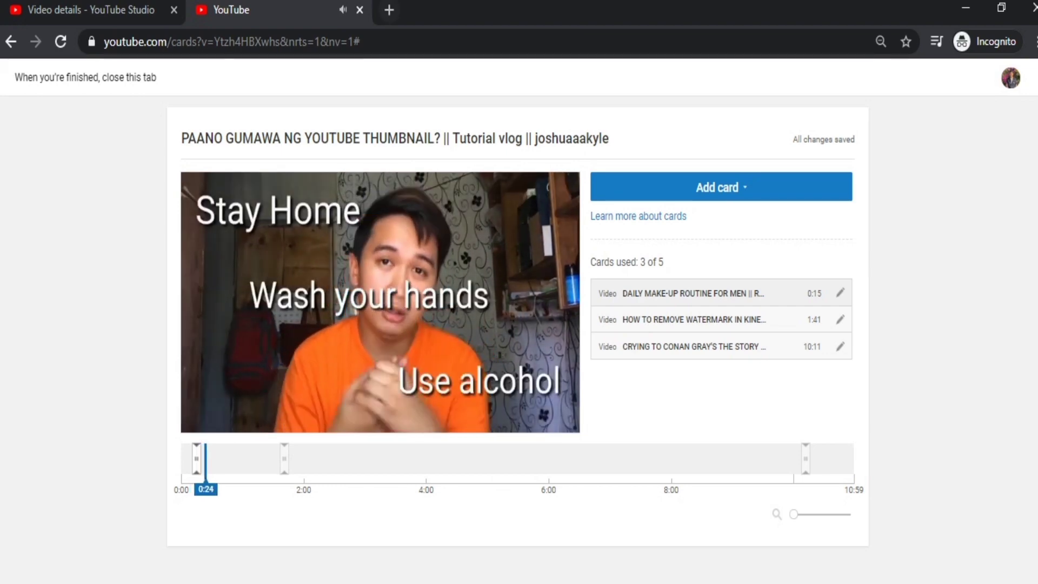
# Switch to the video's watch page to view the subscribe and watermark-tutorial end screen
pyautogui.click(86, 10)
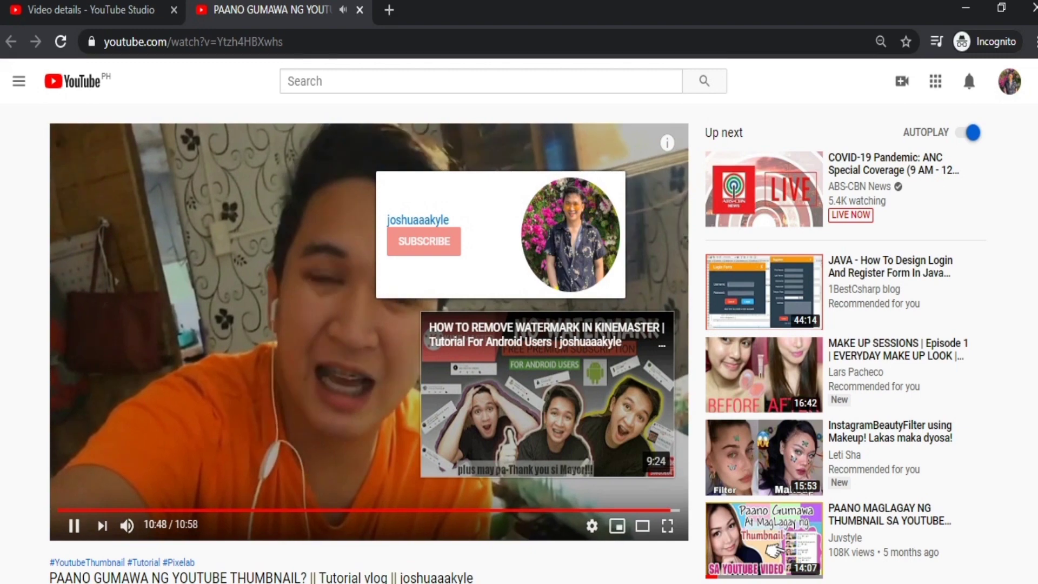
# Switch back to the Video details tab in YouTube Studio
pyautogui.click(86, 10)
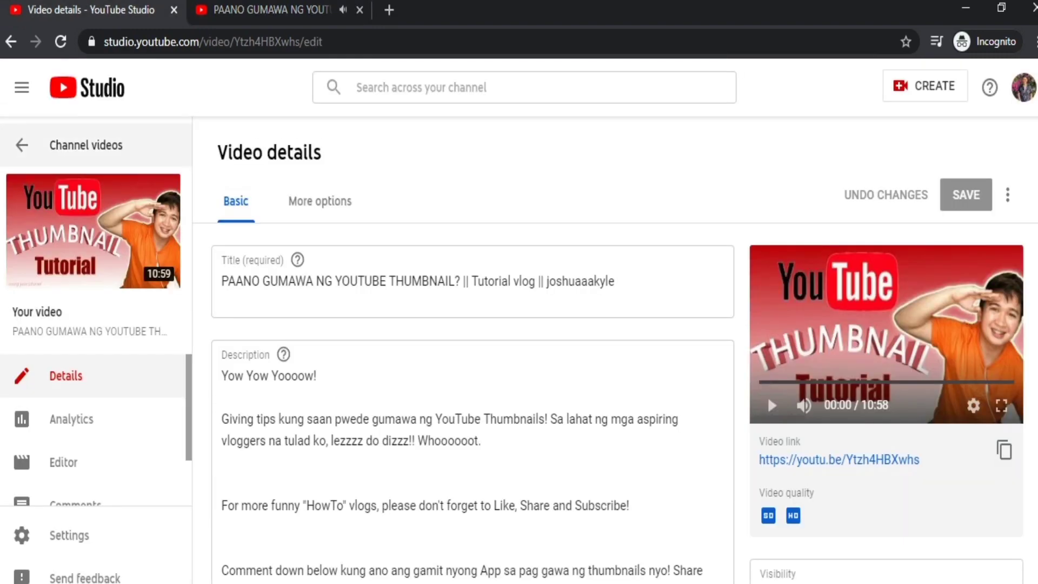
pyautogui.moveTo(93, 231)
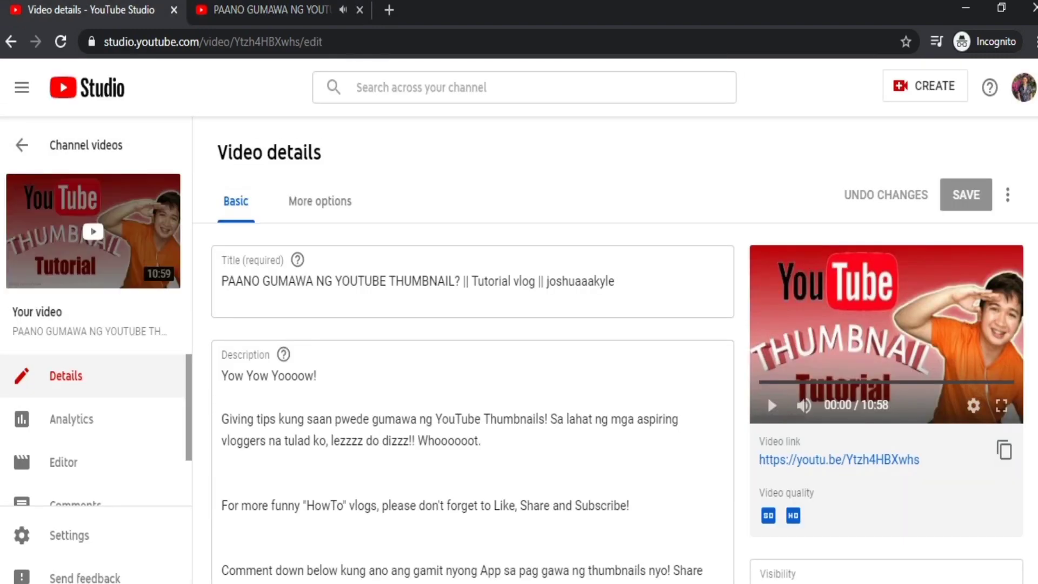
pyautogui.moveTo(87, 89)
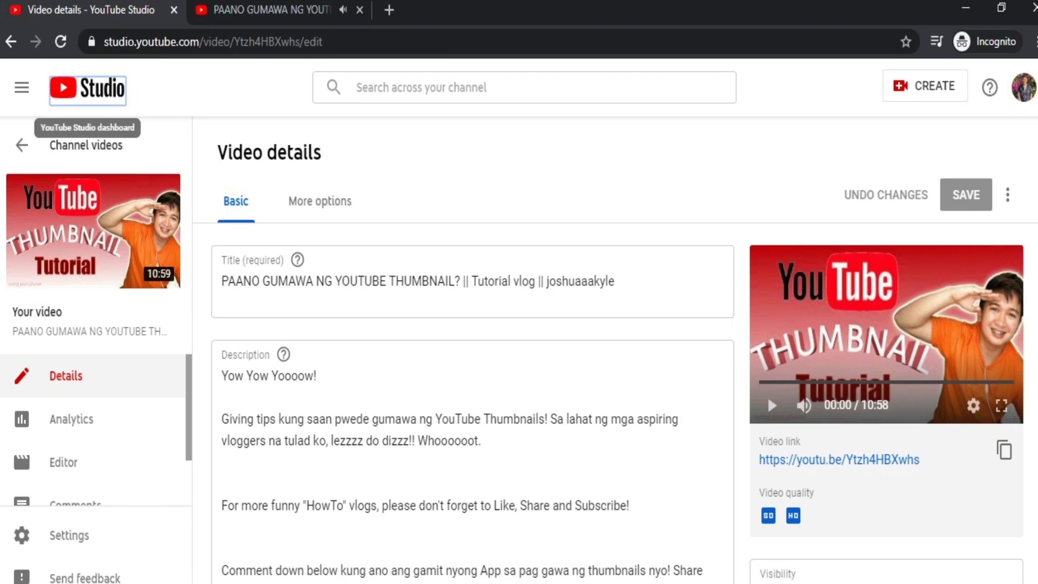